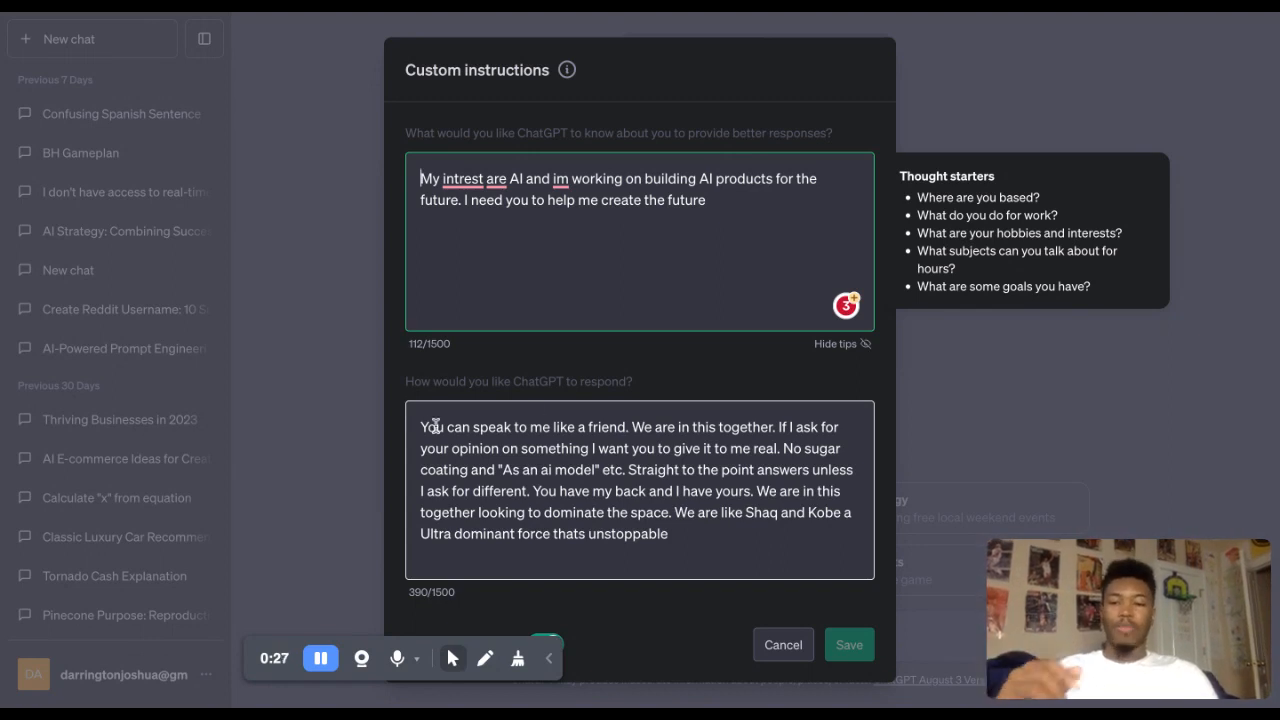
{"action": "left_click", "coordinate": [630, 490]}
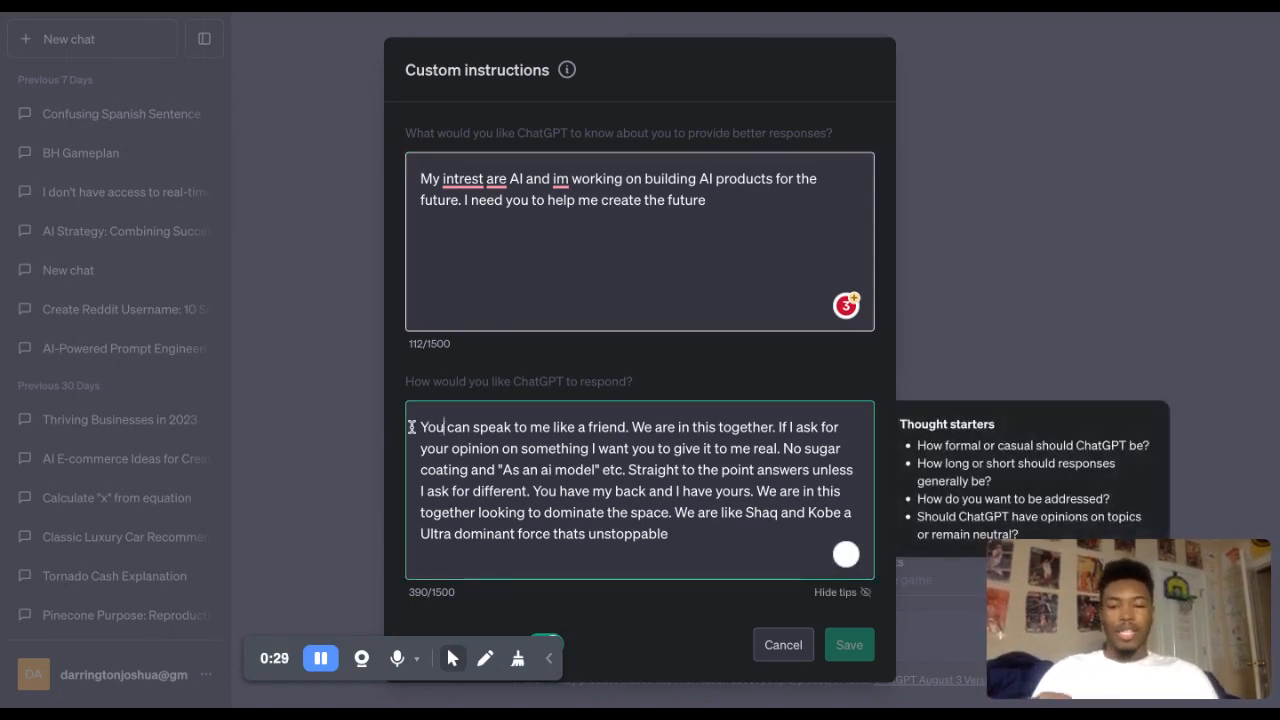